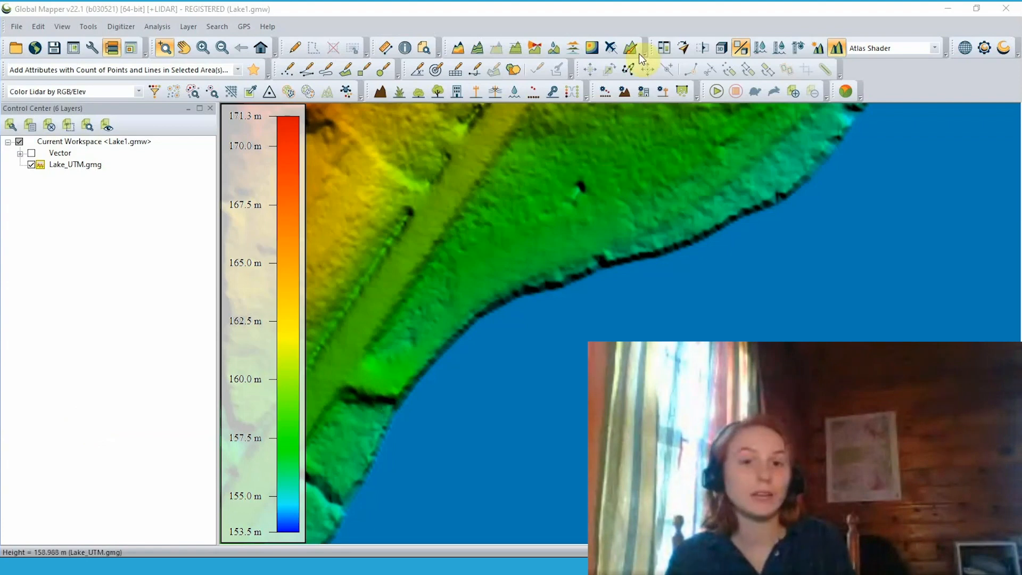
- Choose the Slope terrain along line operation with a Line (vertex mode) brush
{"action": "left_click", "coordinate": [628, 47]}
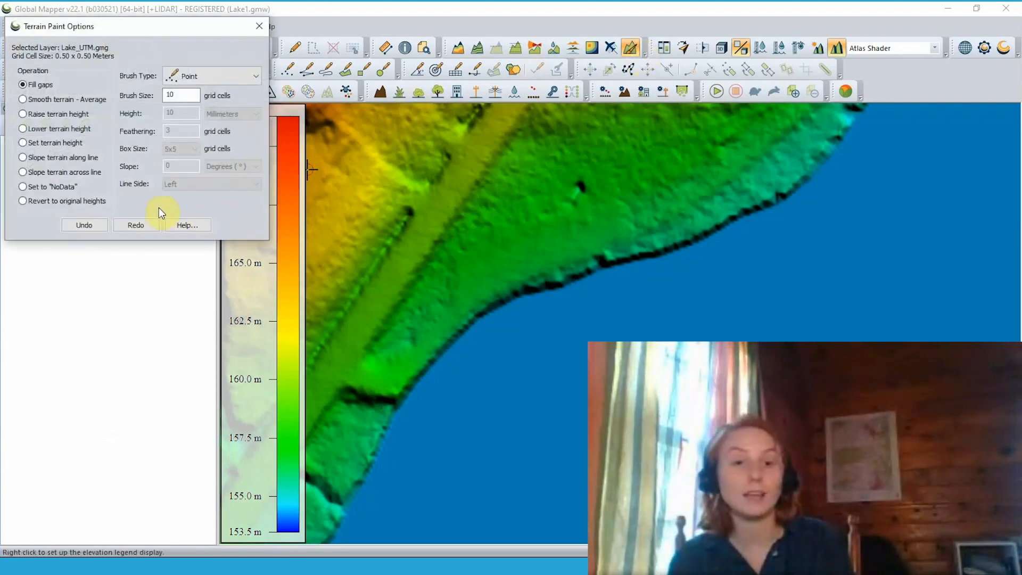
{"action": "mouse_move", "coordinate": [99, 163]}
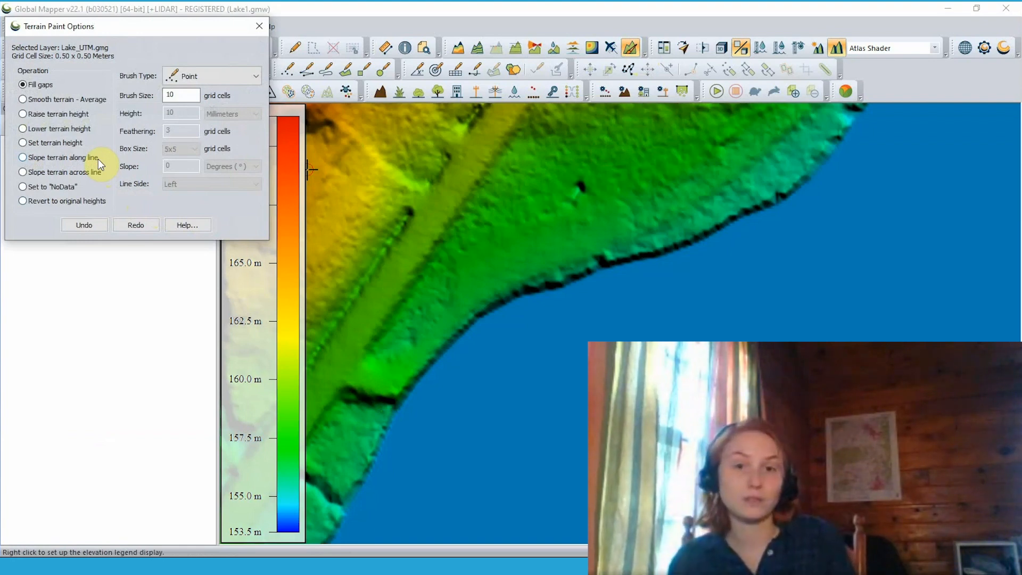
{"action": "mouse_move", "coordinate": [108, 179]}
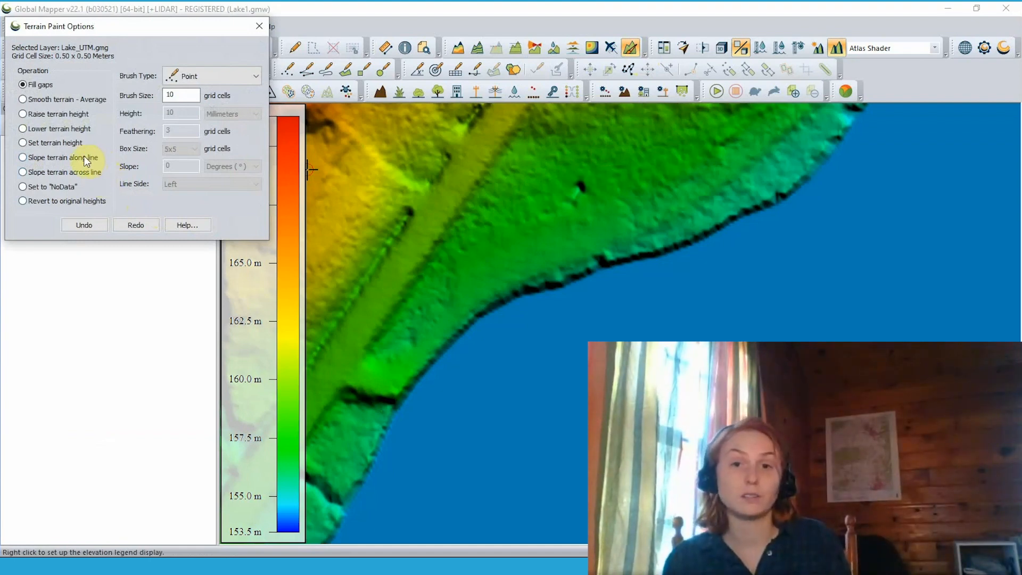
{"action": "left_click", "coordinate": [22, 158]}
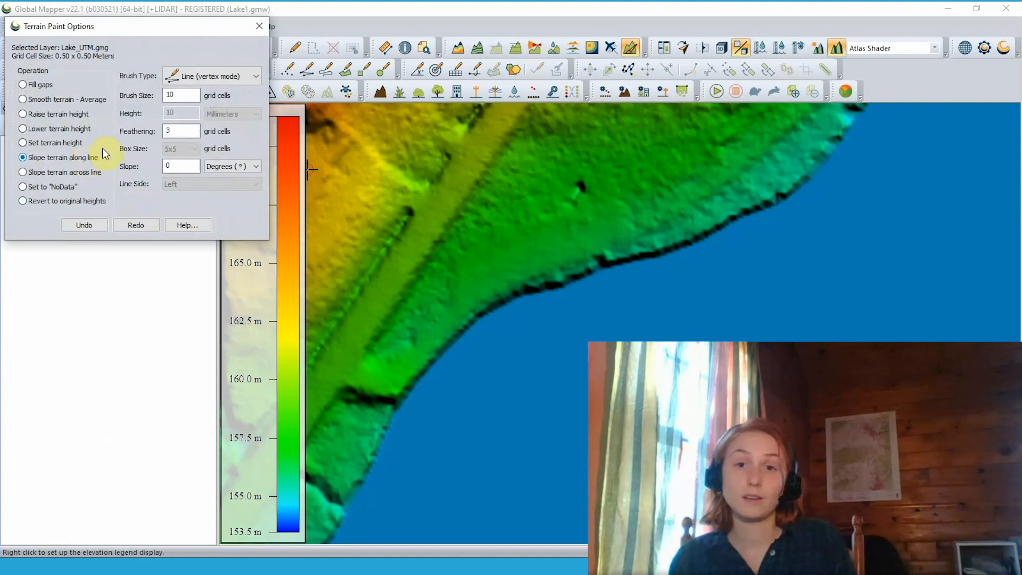
{"action": "left_click", "coordinate": [254, 76]}
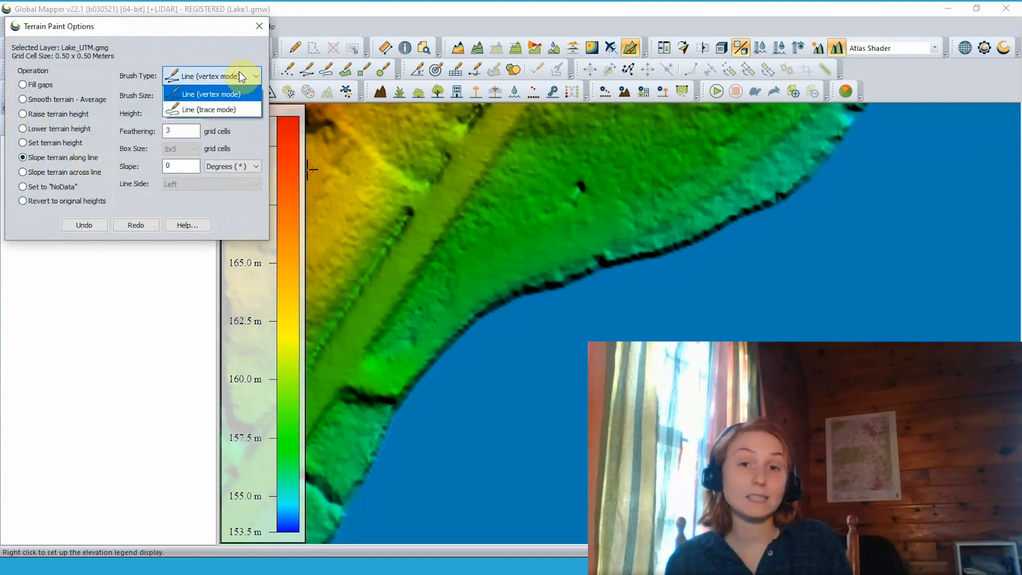
{"action": "mouse_move", "coordinate": [212, 109]}
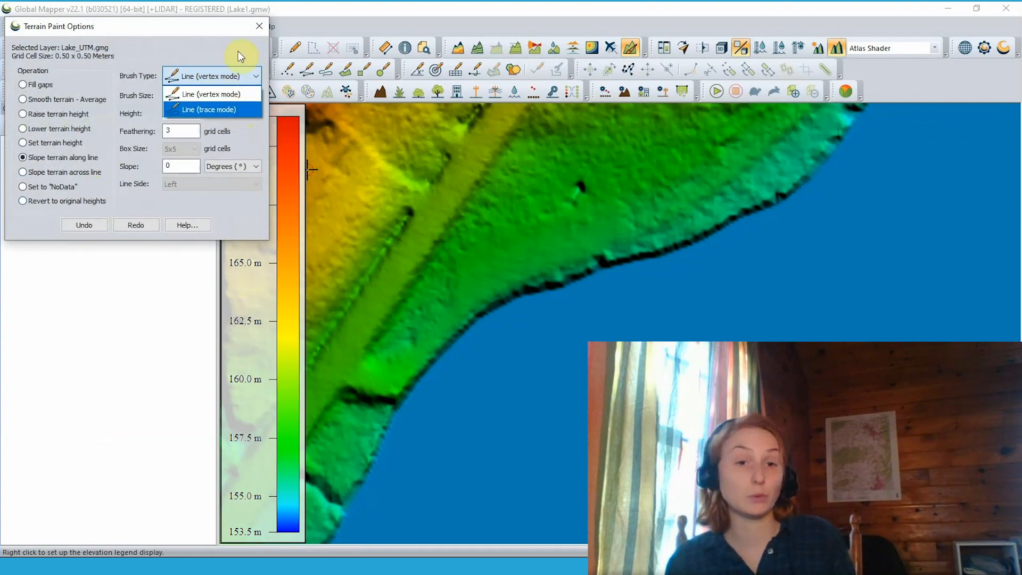
{"action": "left_click", "coordinate": [207, 93]}
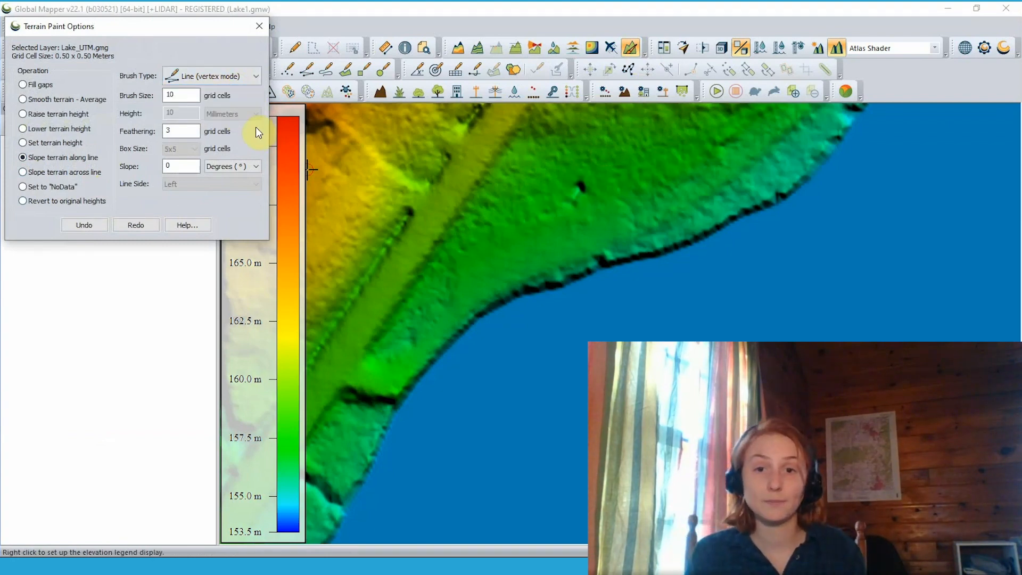
{"action": "mouse_move", "coordinate": [248, 138]}
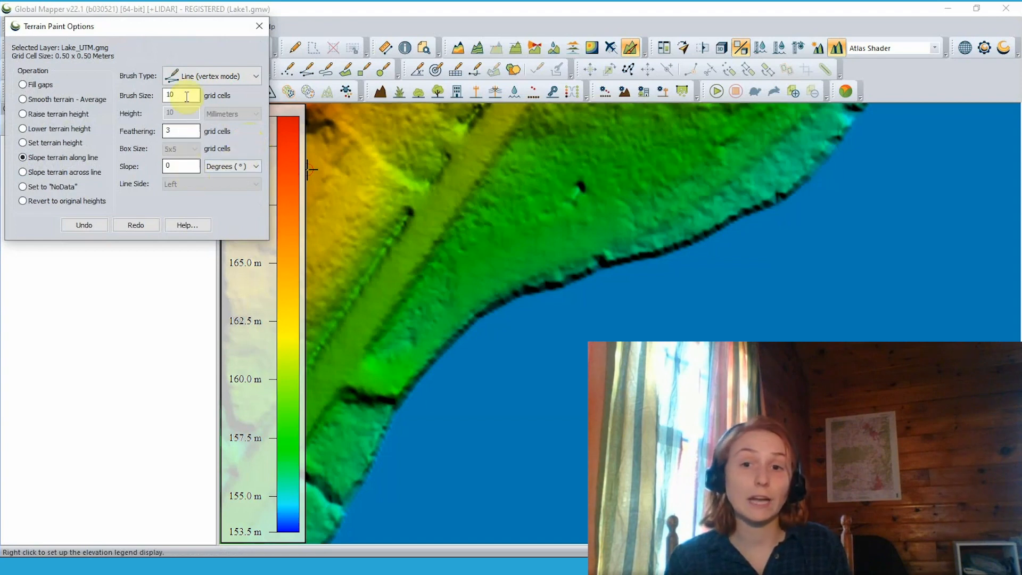
- Set brush size to 20 grid cells and slope to -8, measured in degrees
{"action": "triple_click", "coordinate": [181, 95]}
{"action": "type", "text": "20"}
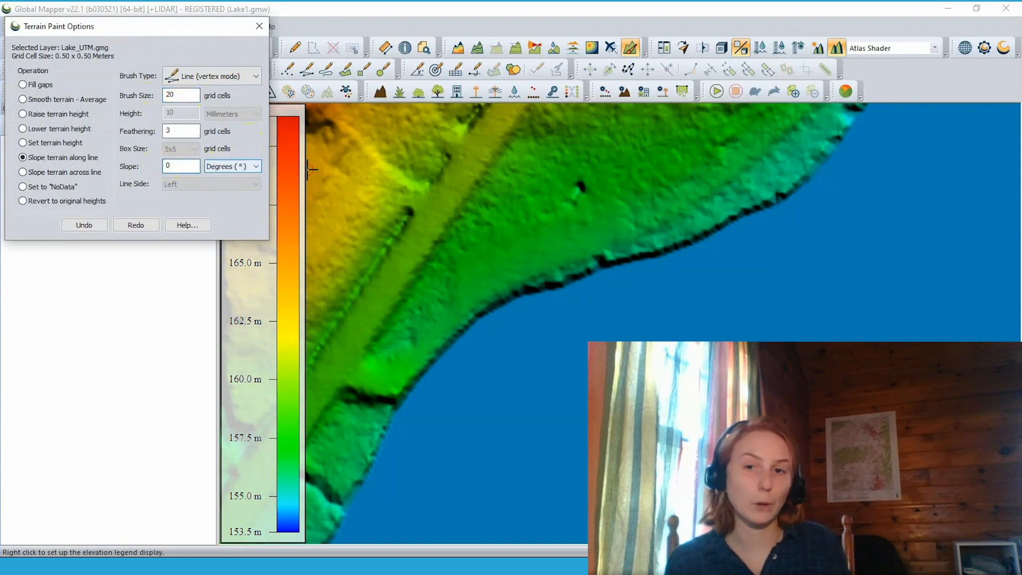
{"action": "mouse_move", "coordinate": [584, 246]}
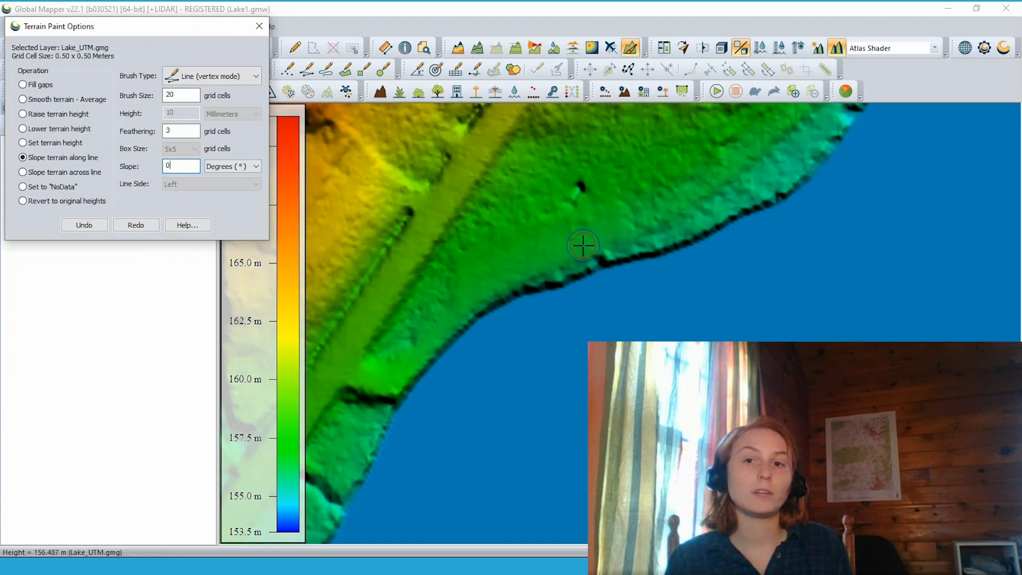
{"action": "mouse_move", "coordinate": [588, 301]}
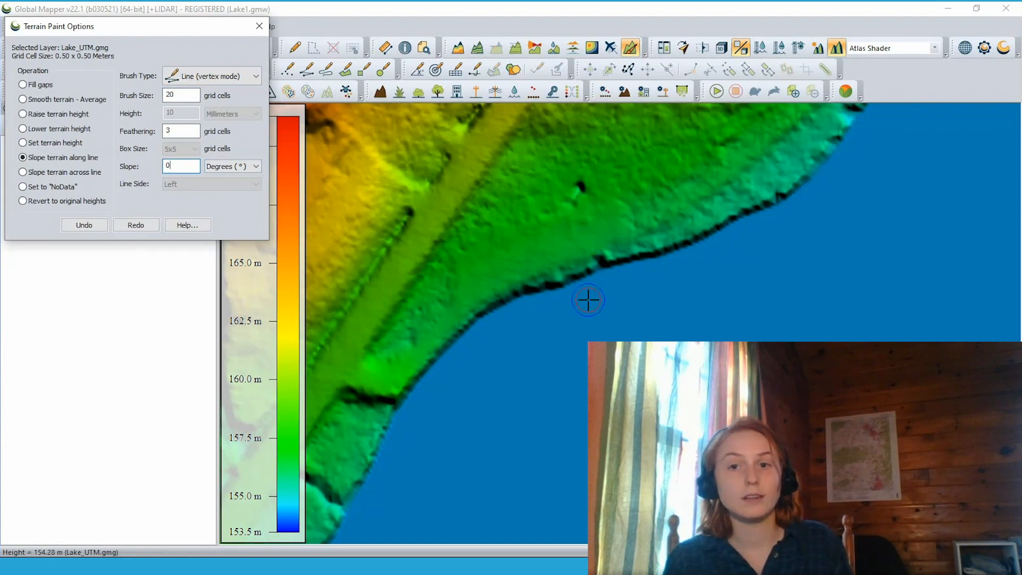
{"action": "mouse_move", "coordinate": [584, 252]}
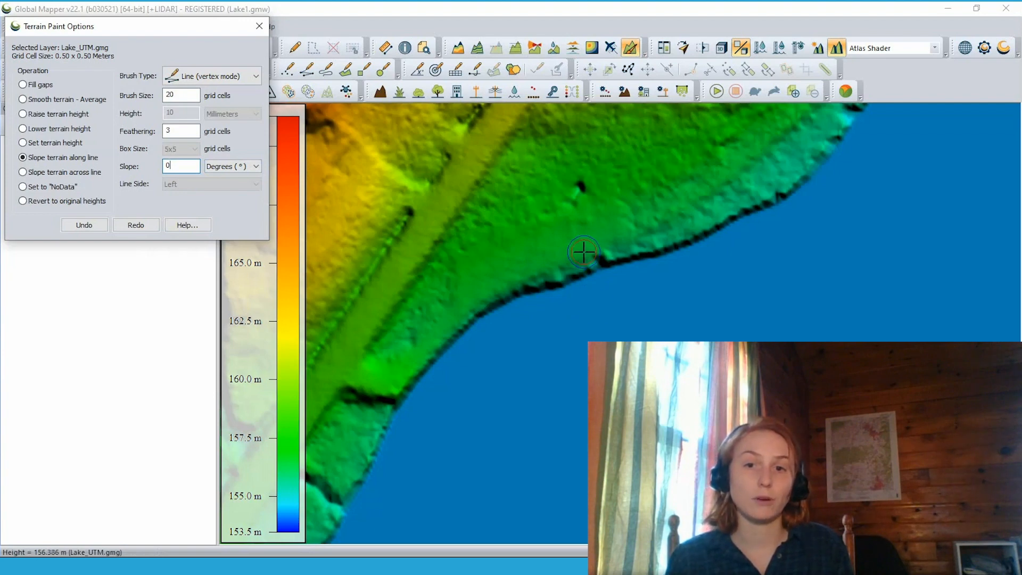
{"action": "mouse_move", "coordinate": [326, 169]}
{"action": "type", "text": "-8"}
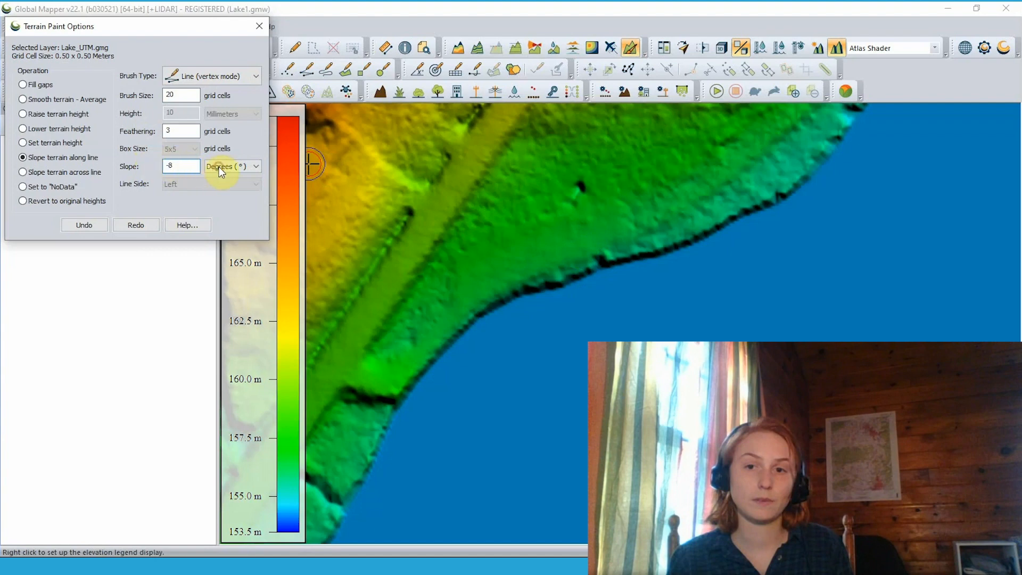
{"action": "left_click", "coordinate": [254, 166]}
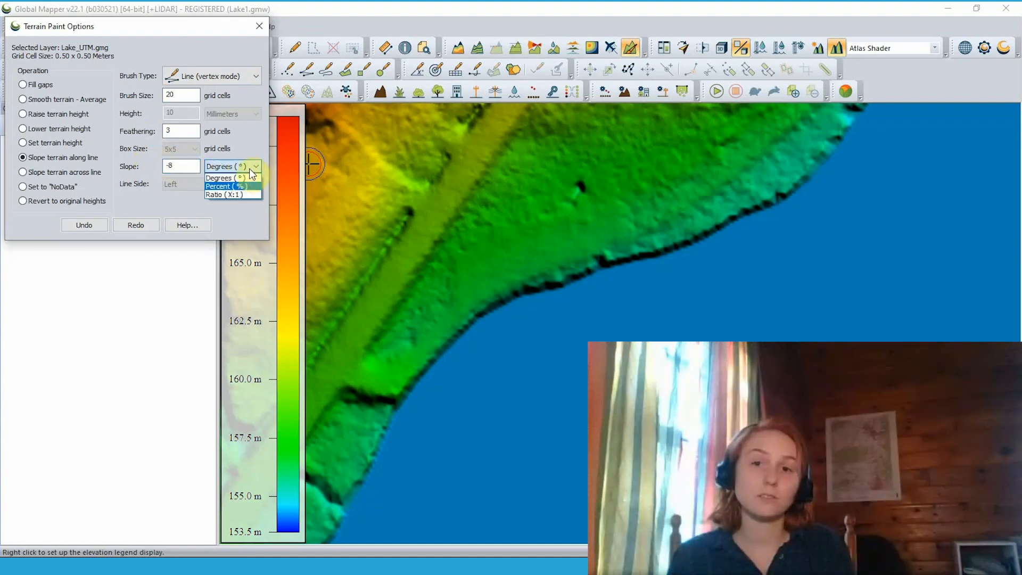
{"action": "left_click", "coordinate": [225, 178]}
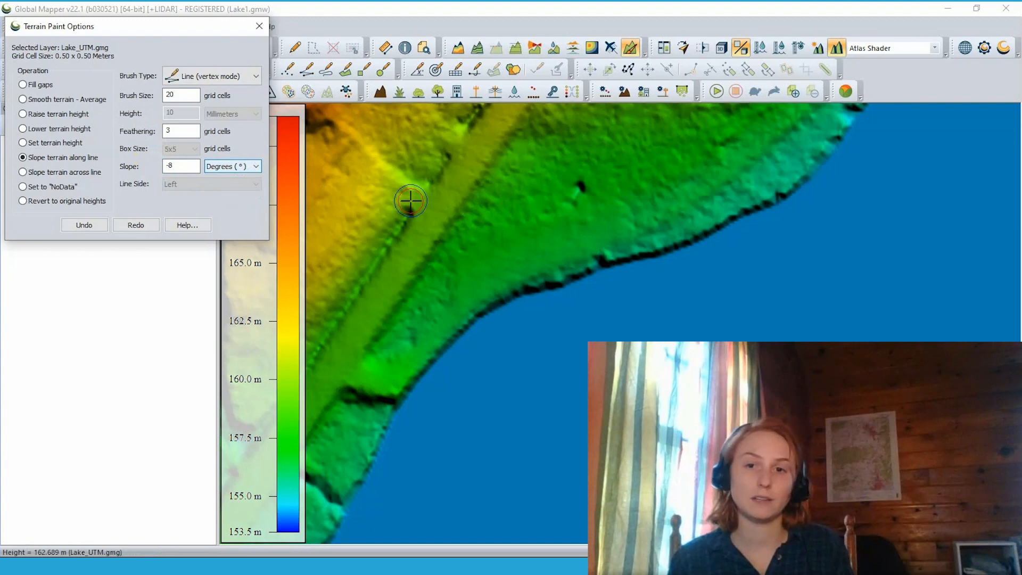
{"action": "mouse_move", "coordinate": [578, 255]}
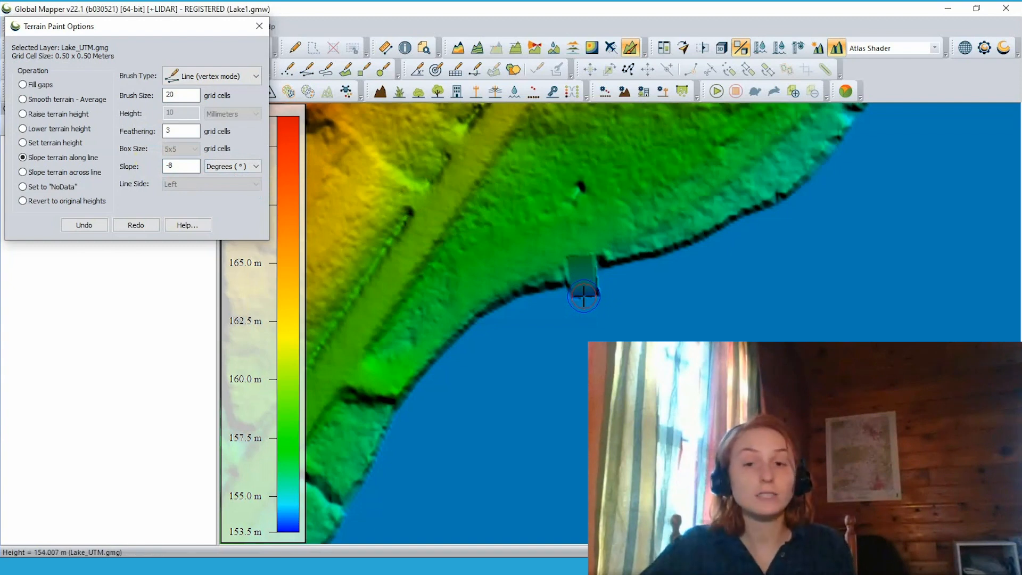
{"action": "mouse_move", "coordinate": [596, 300]}
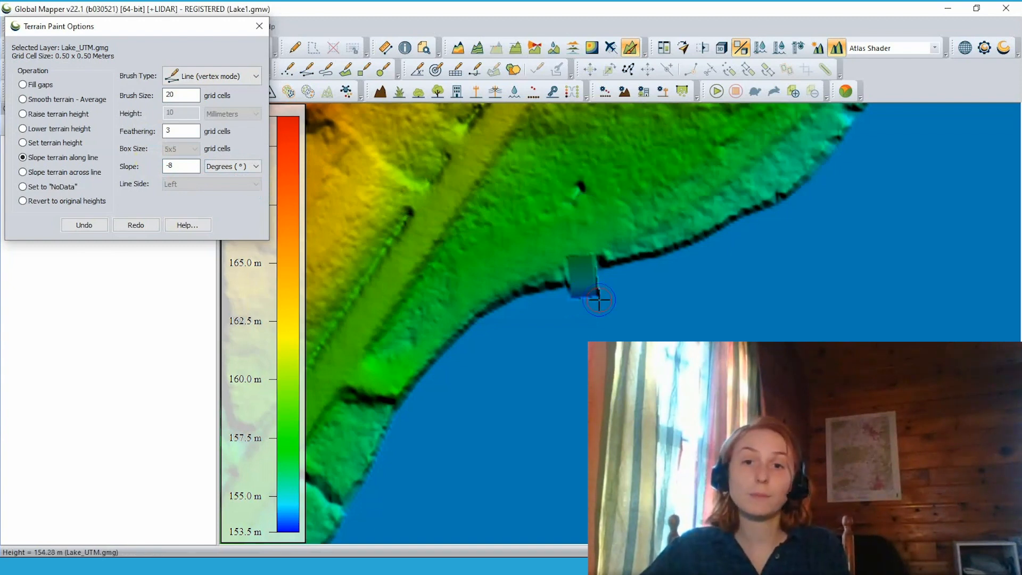
{"action": "mouse_move", "coordinate": [574, 249]}
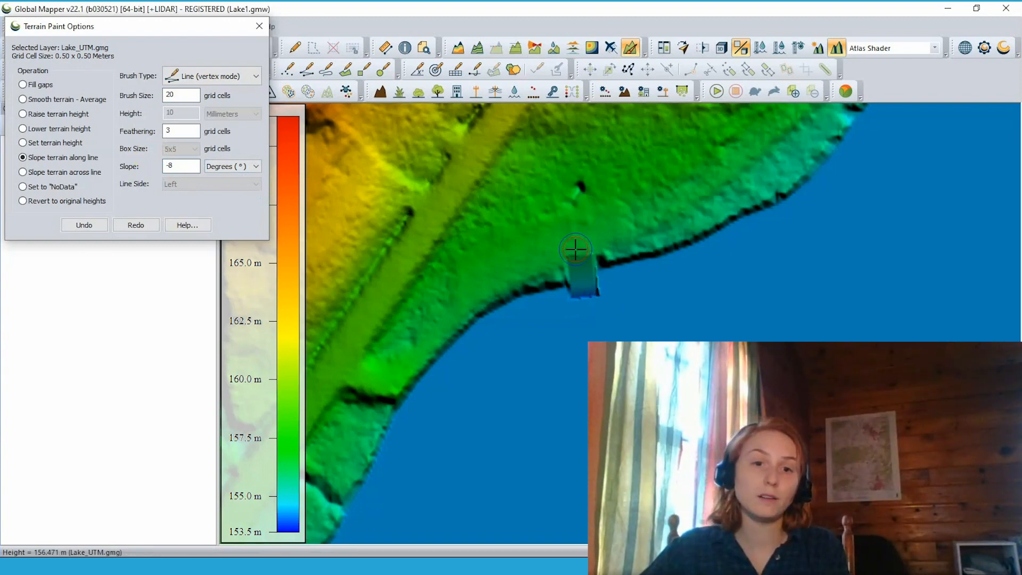
{"action": "mouse_move", "coordinate": [586, 249]}
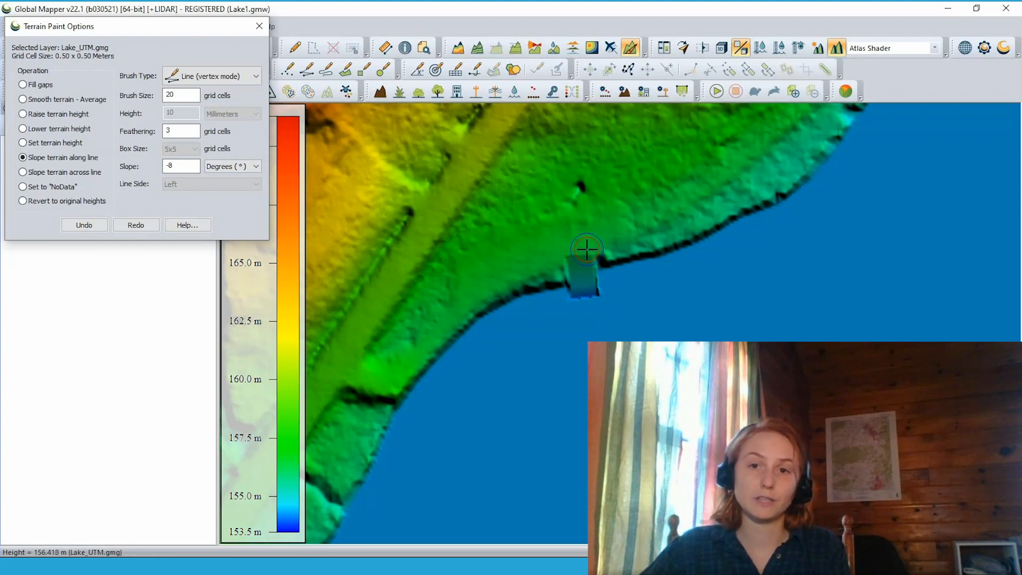
{"action": "mouse_move", "coordinate": [562, 316]}
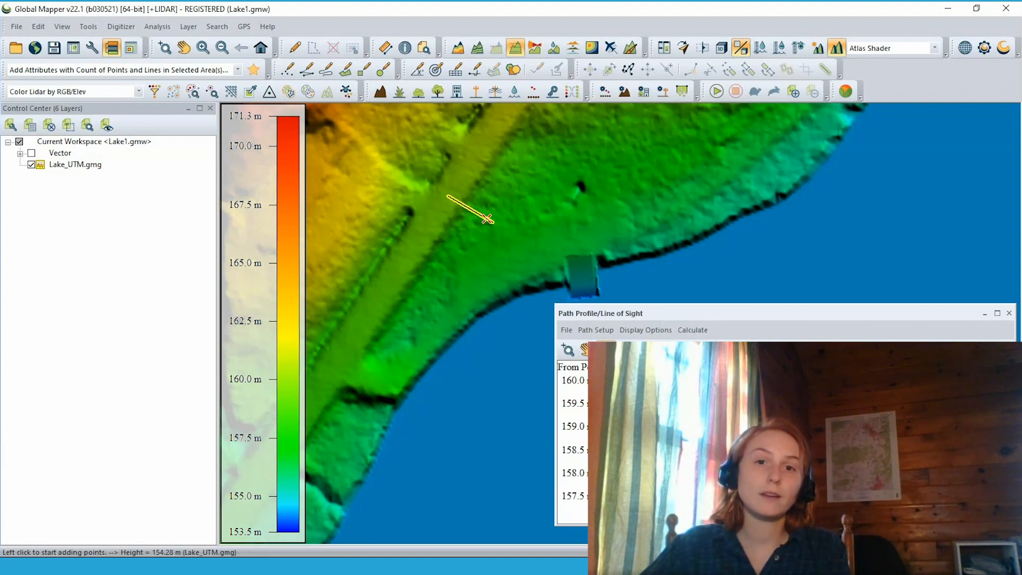
{"action": "mouse_move", "coordinate": [463, 206]}
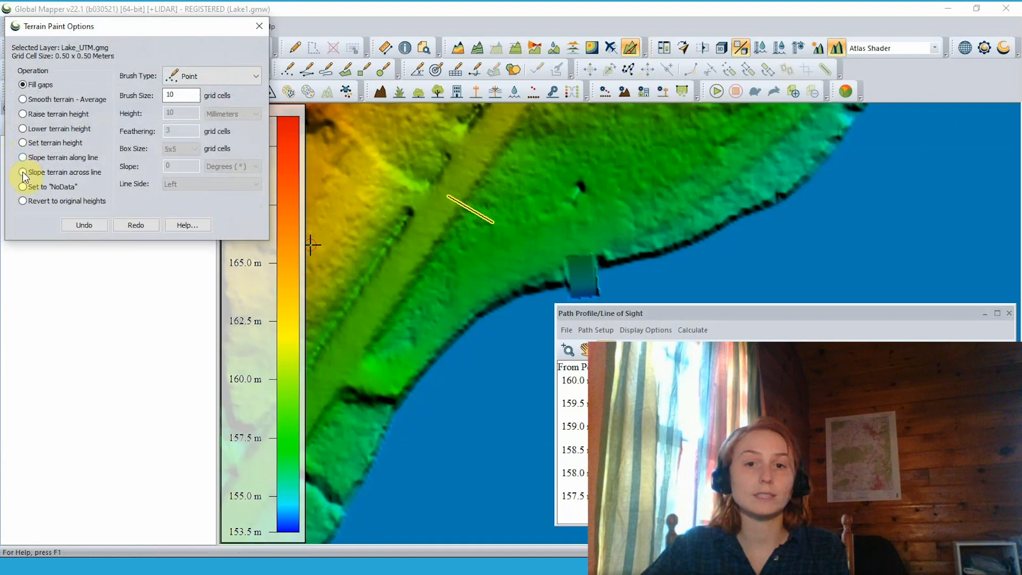
- Switch to Slope terrain across line and apply the slope to the line's right side
{"action": "left_click", "coordinate": [22, 171]}
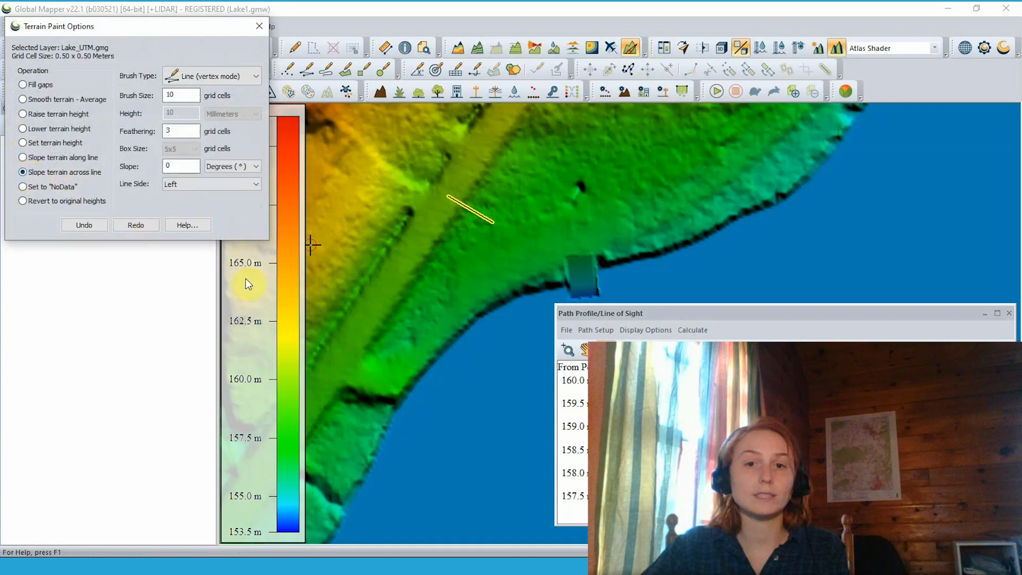
{"action": "mouse_move", "coordinate": [210, 191]}
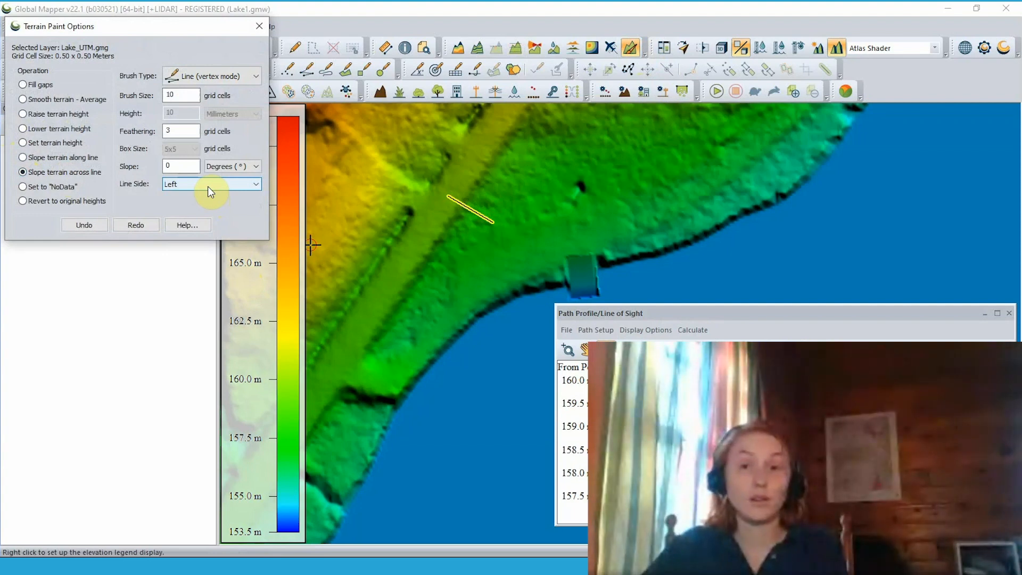
{"action": "mouse_move", "coordinate": [188, 166]}
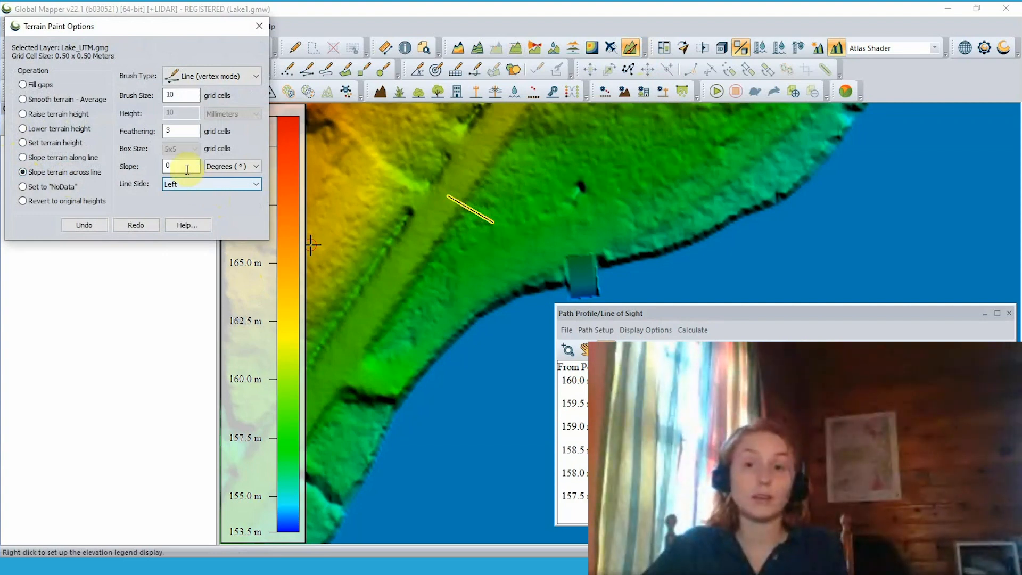
{"action": "left_click", "coordinate": [254, 184]}
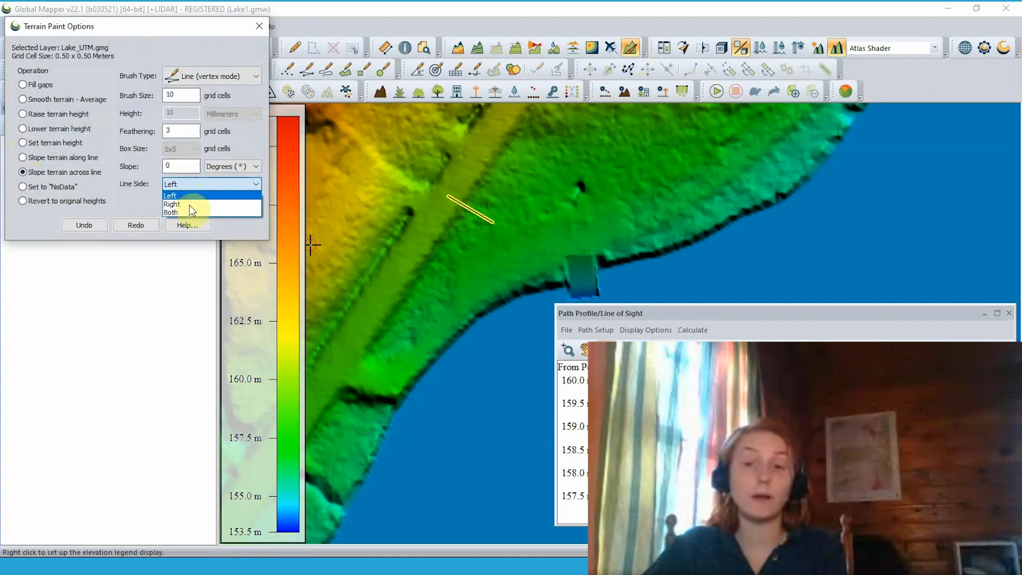
{"action": "mouse_move", "coordinate": [193, 214]}
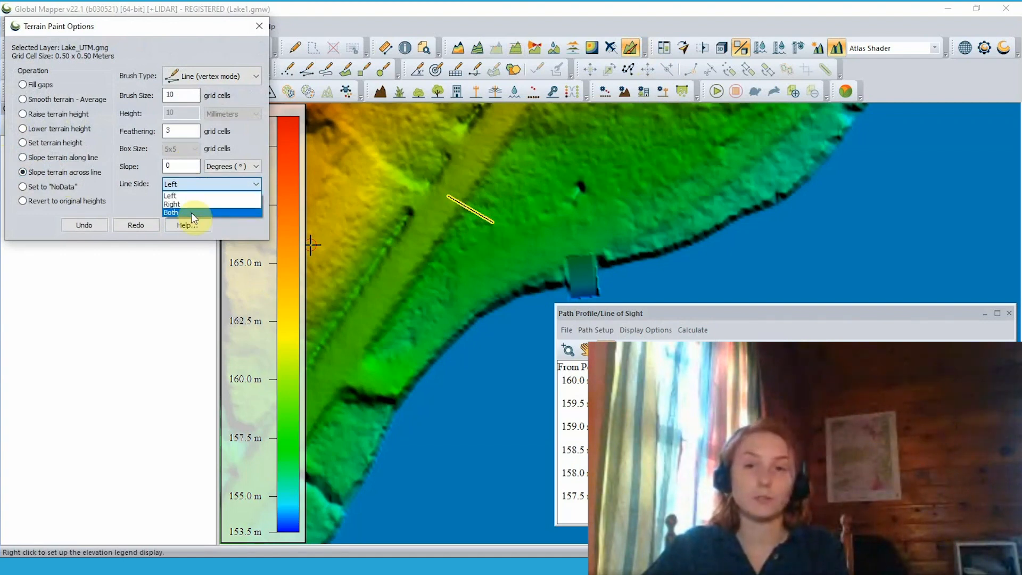
{"action": "mouse_move", "coordinate": [189, 204]}
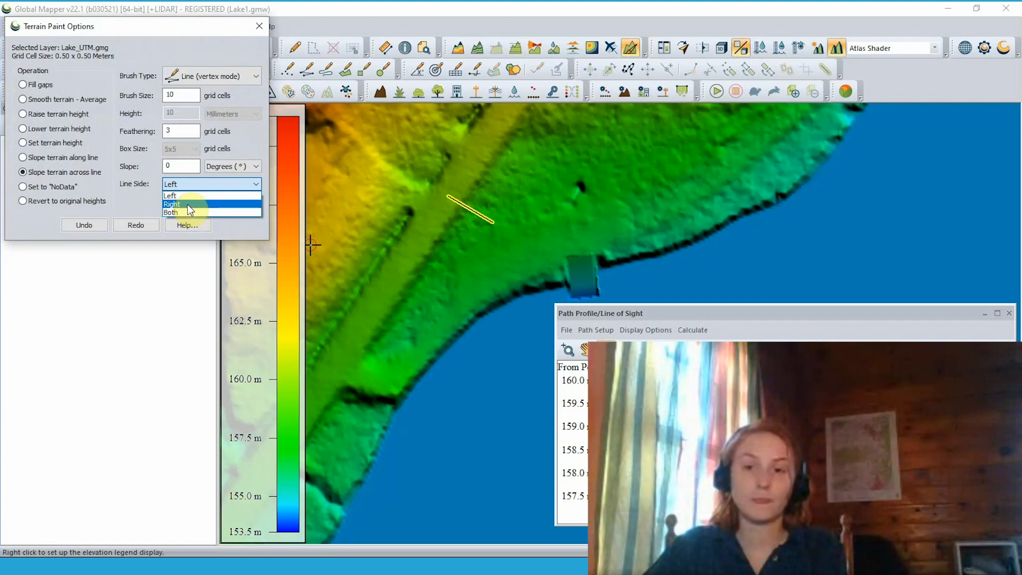
{"action": "left_click", "coordinate": [172, 203]}
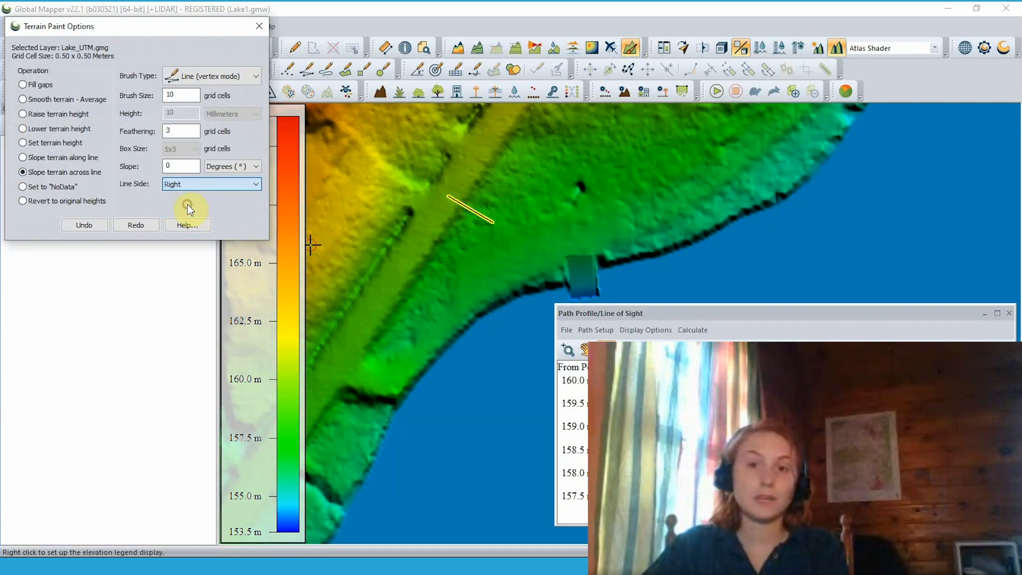
{"action": "mouse_move", "coordinate": [361, 324]}
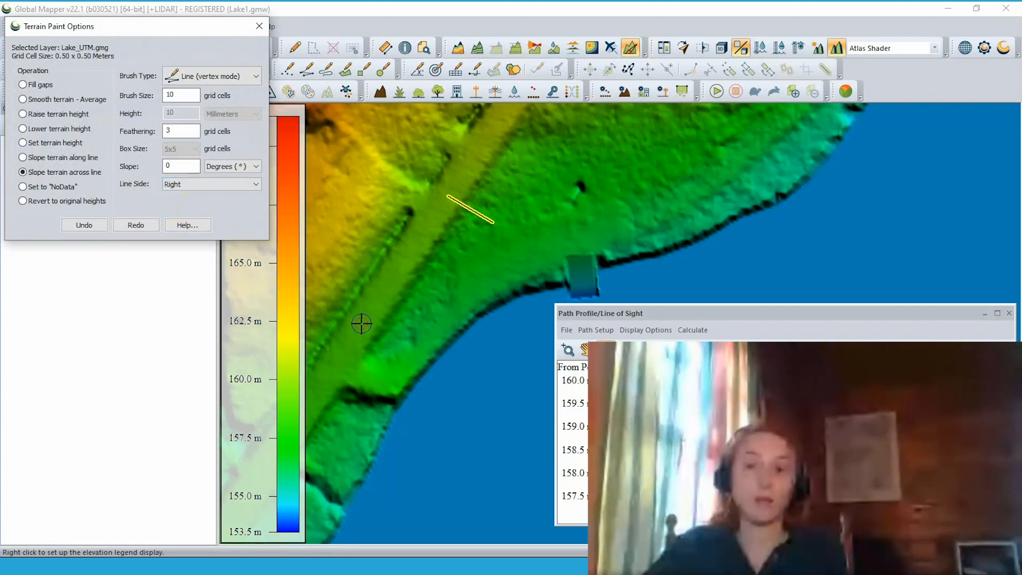
{"action": "mouse_move", "coordinate": [384, 346]}
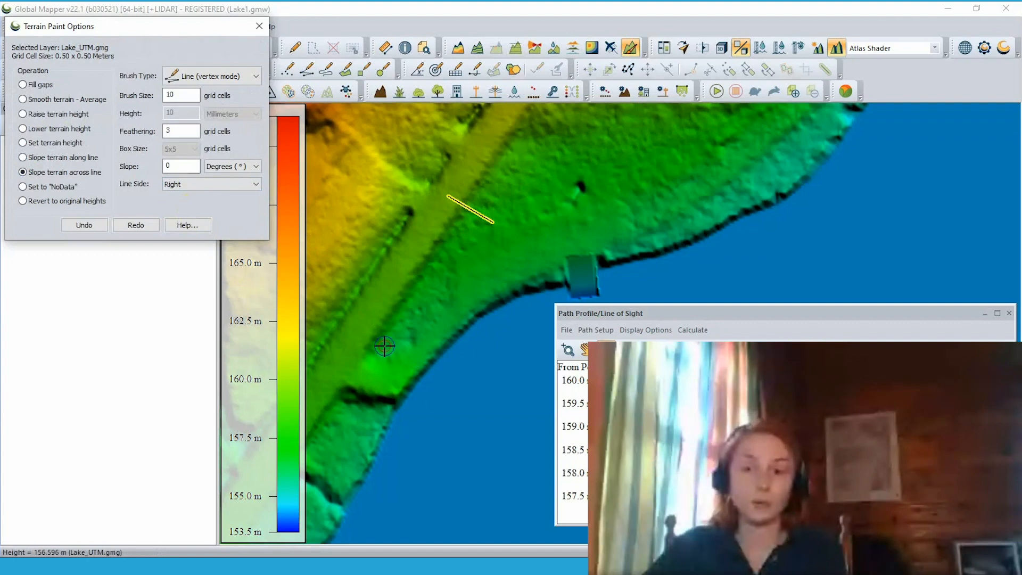
{"action": "mouse_move", "coordinate": [518, 138]}
{"action": "type", "text": "15"}
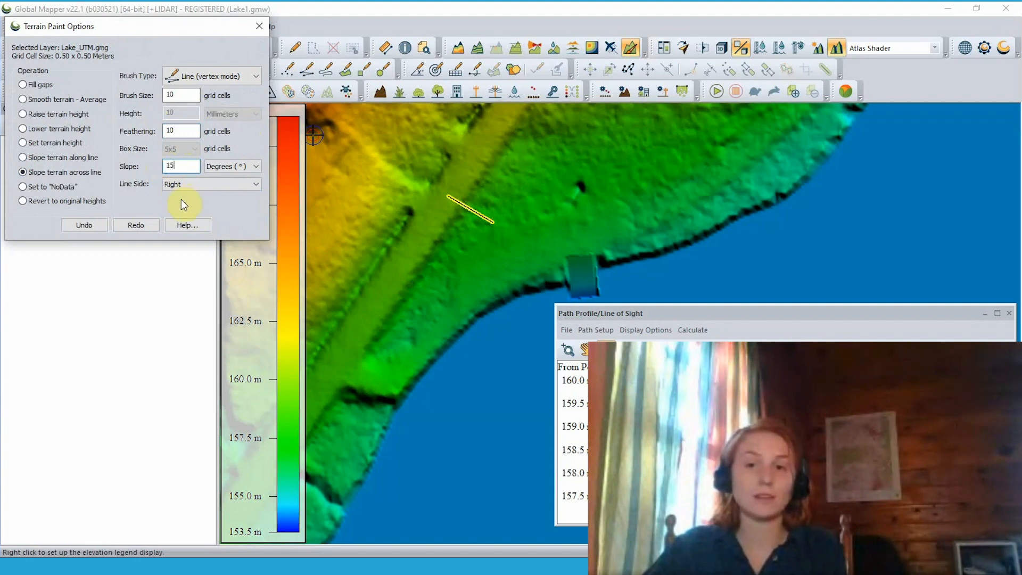
{"action": "mouse_move", "coordinate": [386, 344]}
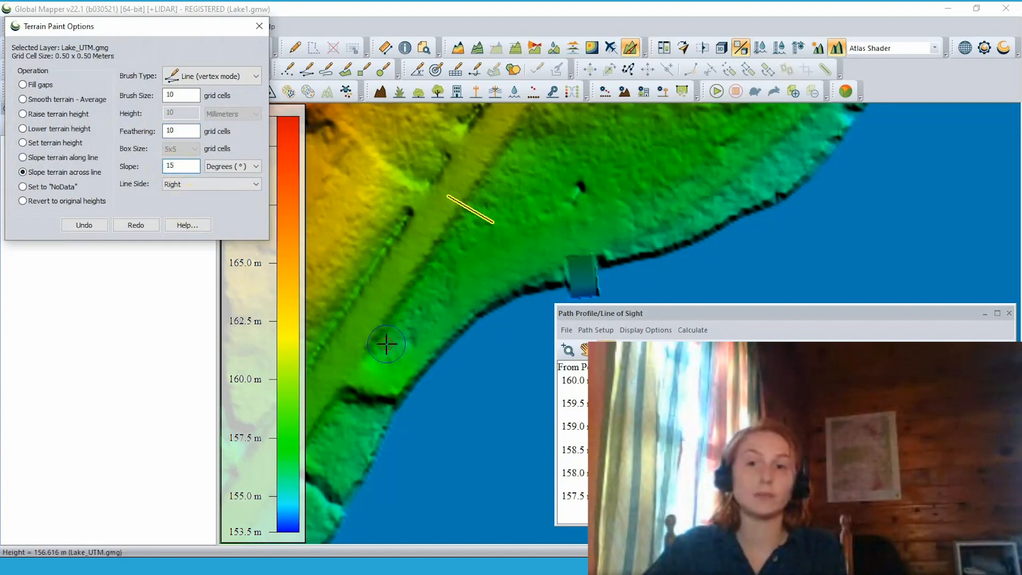